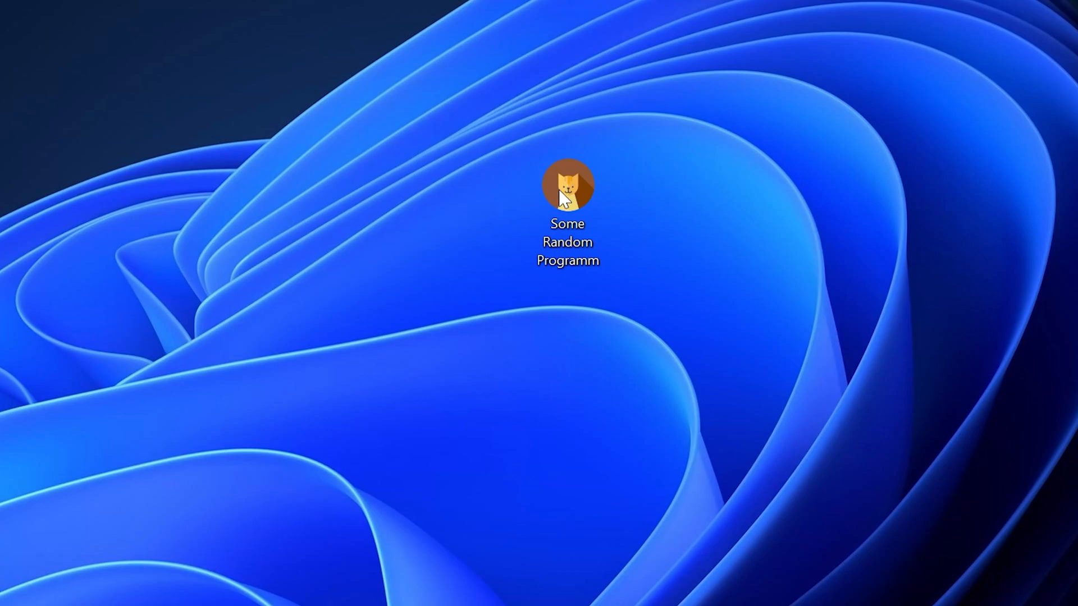
Launch the cat simulator and dismiss its missing bink2w32.dll error
{"action": "double_click", "coordinate": [566, 186]}
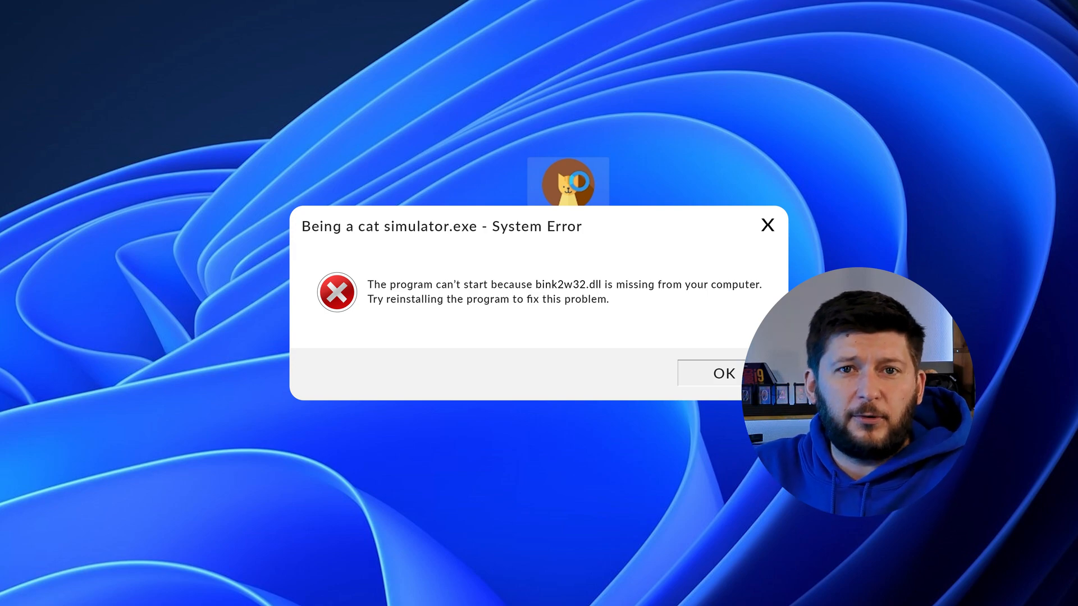
{"action": "left_click", "coordinate": [724, 373]}
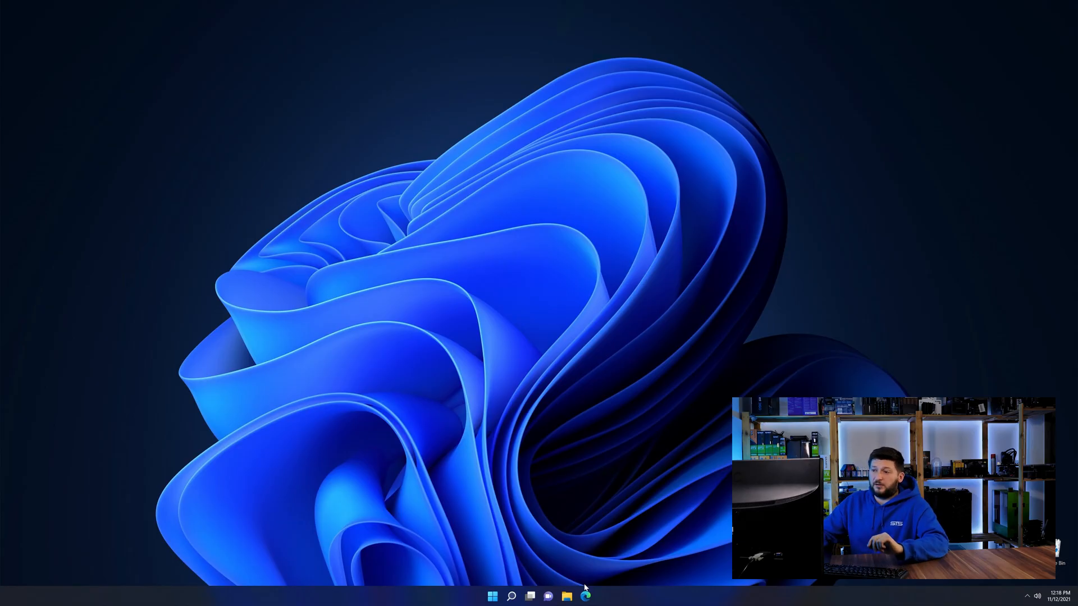
Download the 32-bit bink2w32.dll from the STS-Tutorial page in Edge
{"action": "left_click", "coordinate": [585, 596]}
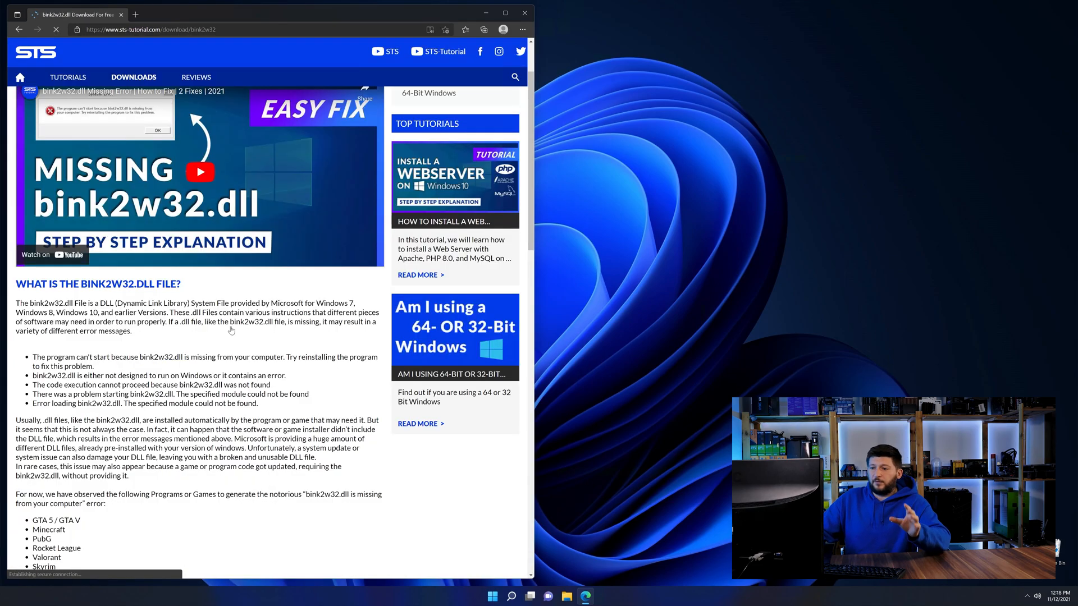
{"action": "scroll", "scroll_direction": "down", "scroll_amount": 3}
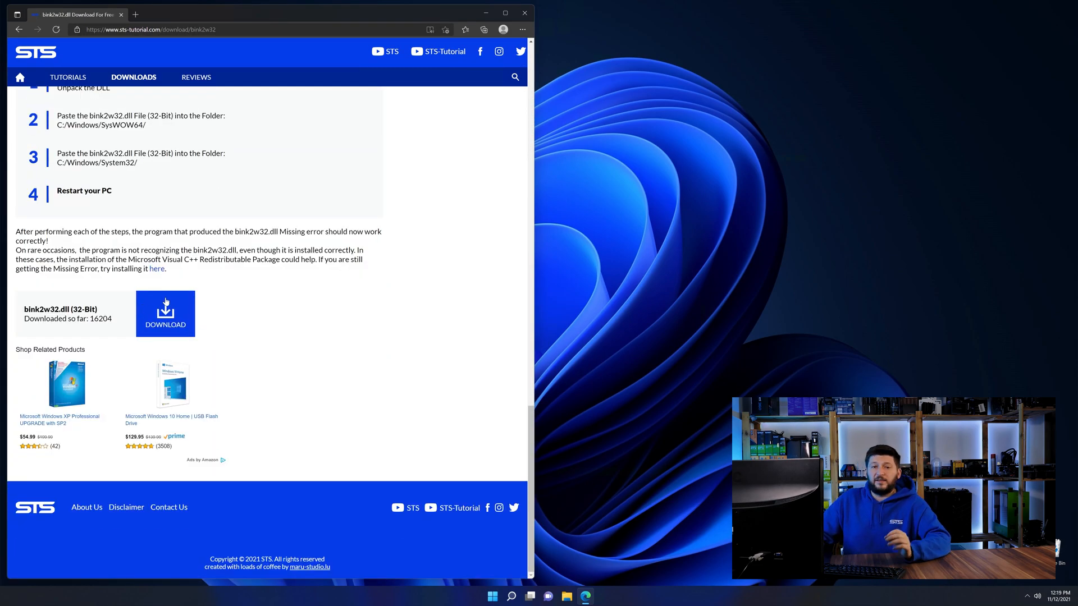
{"action": "left_click", "coordinate": [165, 313]}
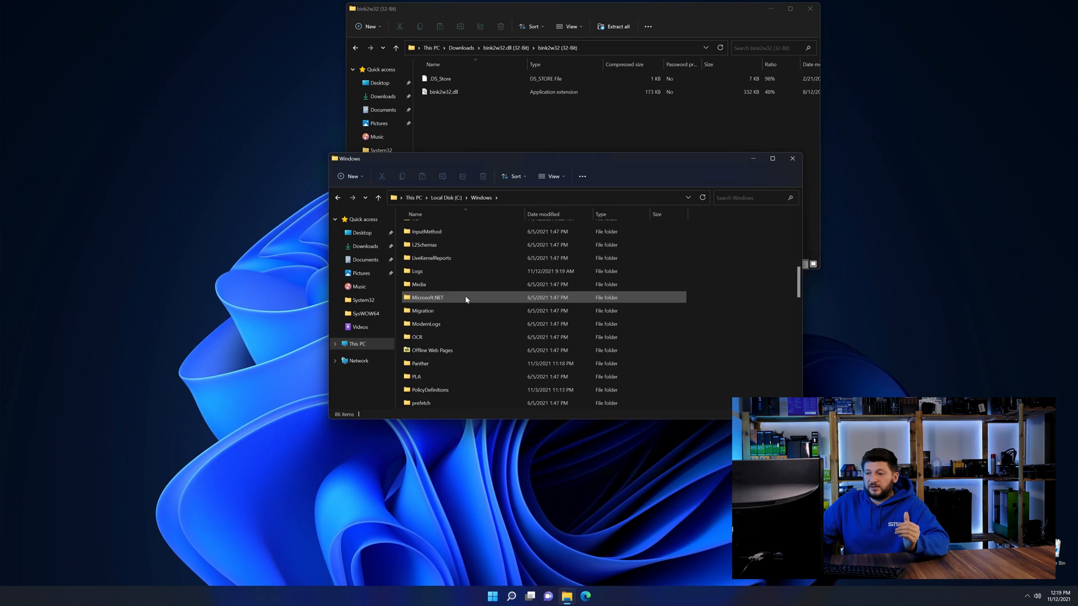
Navigate into C:\Windows\System32 to paste bink2w32.dll
{"action": "scroll", "scroll_direction": "down", "scroll_amount": 3}
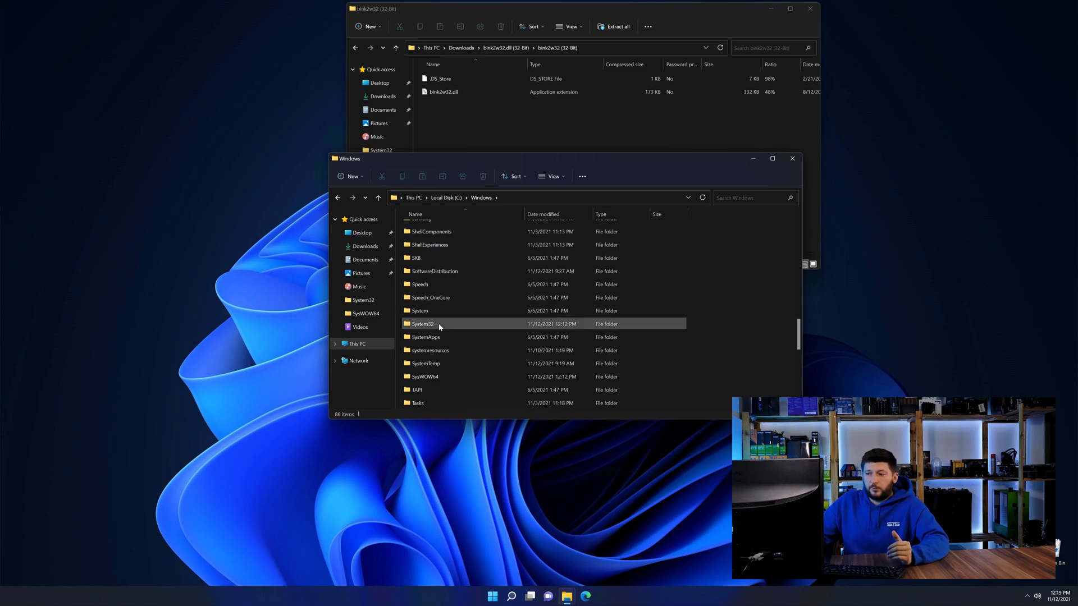
{"action": "left_click", "coordinate": [425, 377]}
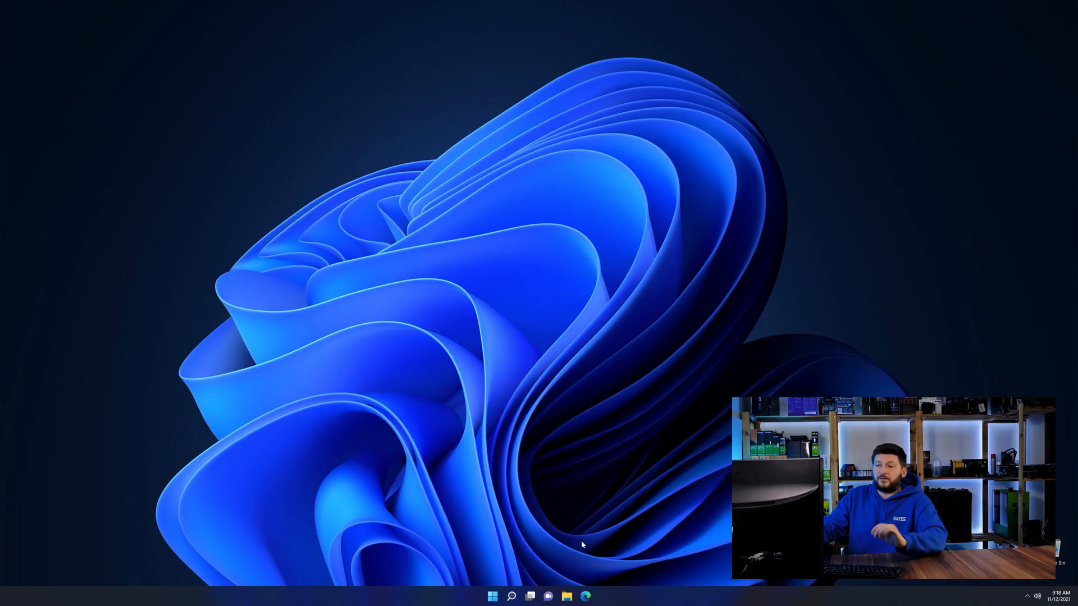
Bring up the Visual C++ Redistributable 2019 page and reach its download buttons
{"action": "left_click", "coordinate": [585, 596]}
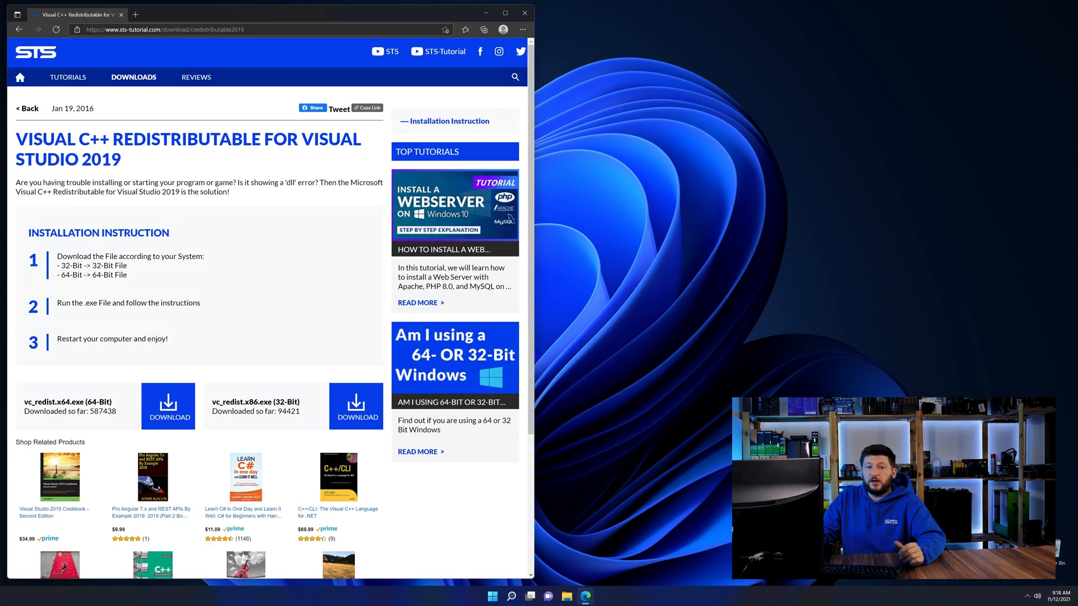
{"action": "scroll", "scroll_direction": "down", "scroll_amount": 3}
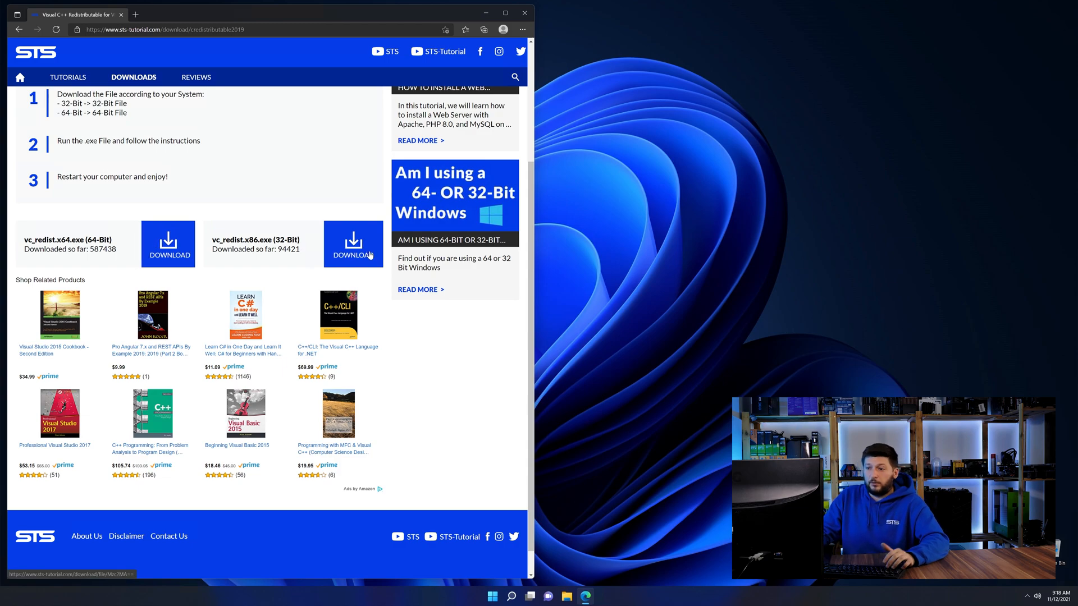
{"action": "scroll", "scroll_direction": "down", "scroll_amount": 3}
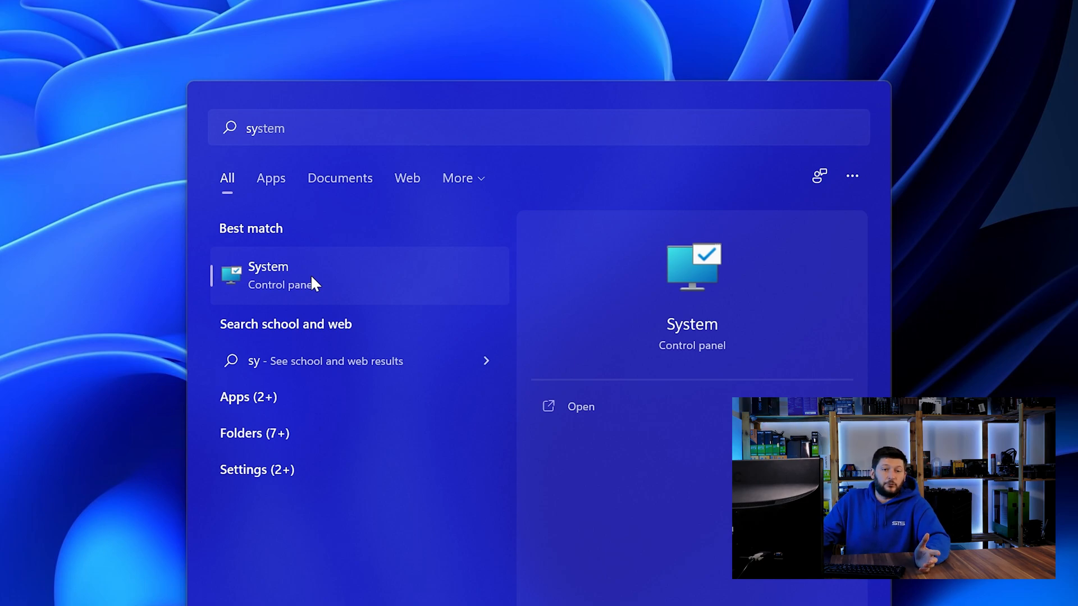
Confirm in System > About that Windows is a 64-bit system
{"action": "left_click", "coordinate": [268, 275]}
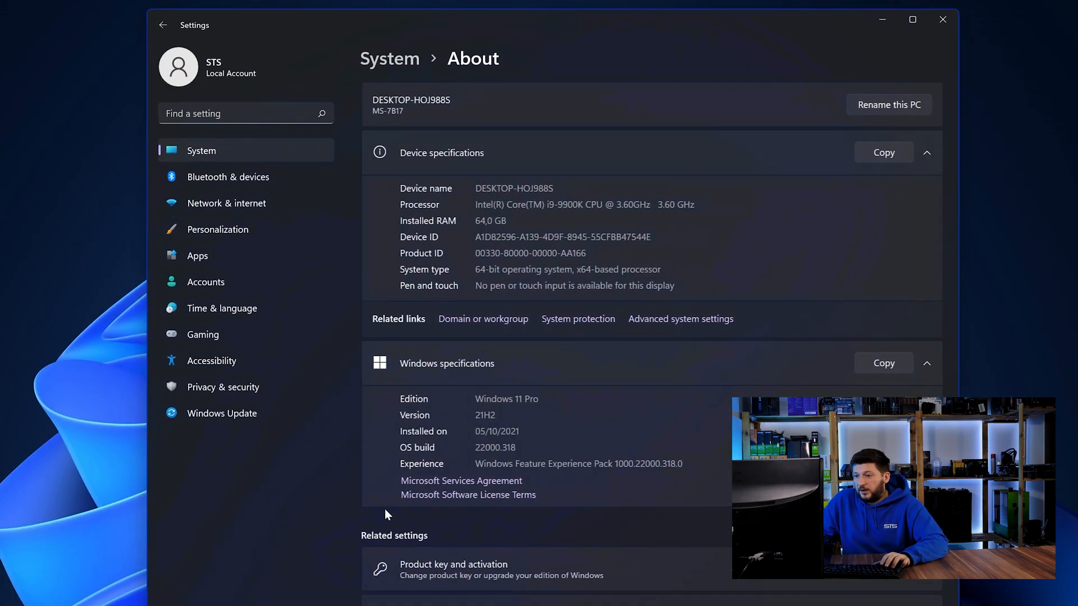
{"action": "mouse_move", "coordinate": [460, 243]}
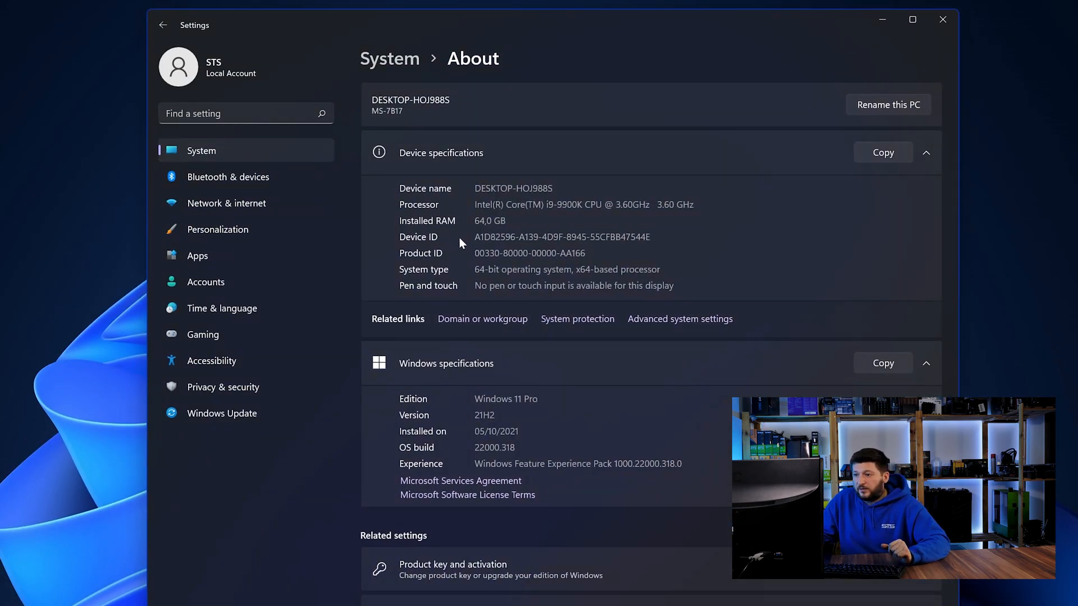
{"action": "double_click", "coordinate": [479, 269]}
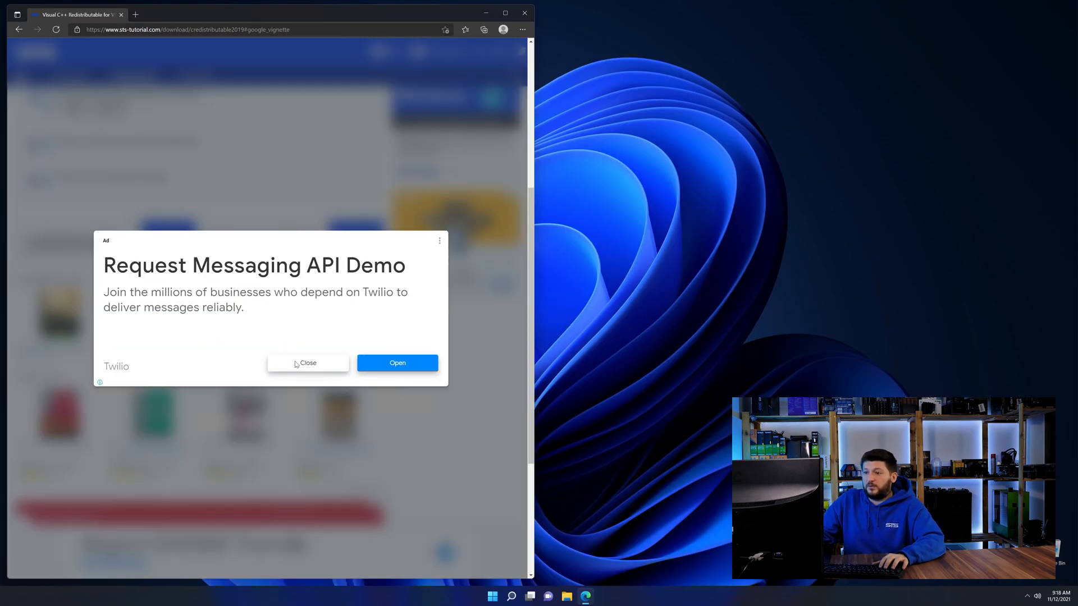
Close the advert and run the downloaded vc_redist.x64.exe
{"action": "left_click", "coordinate": [309, 363]}
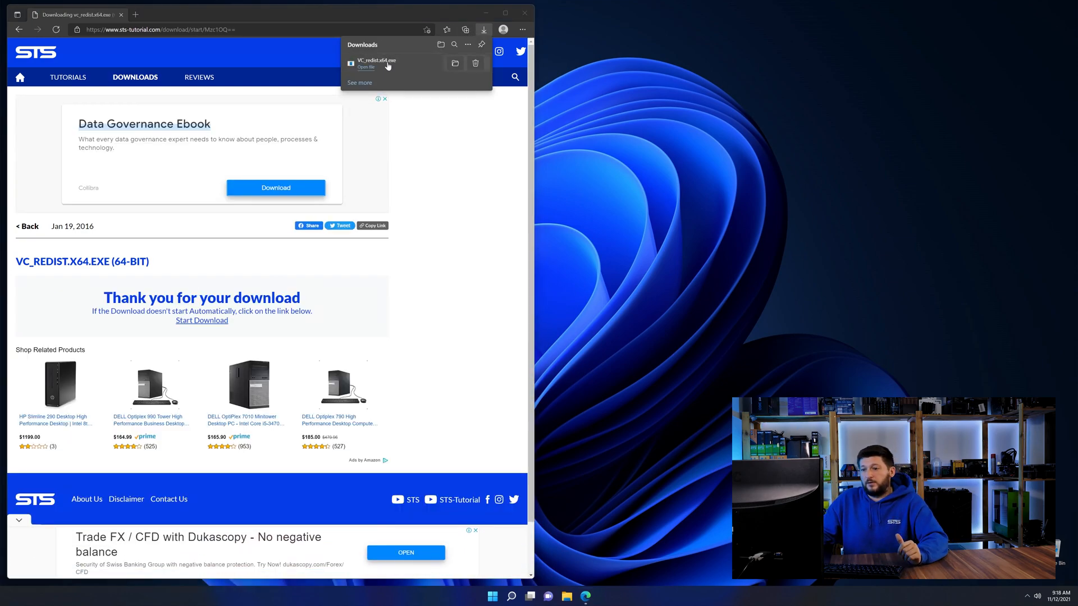
{"action": "left_click", "coordinate": [367, 67]}
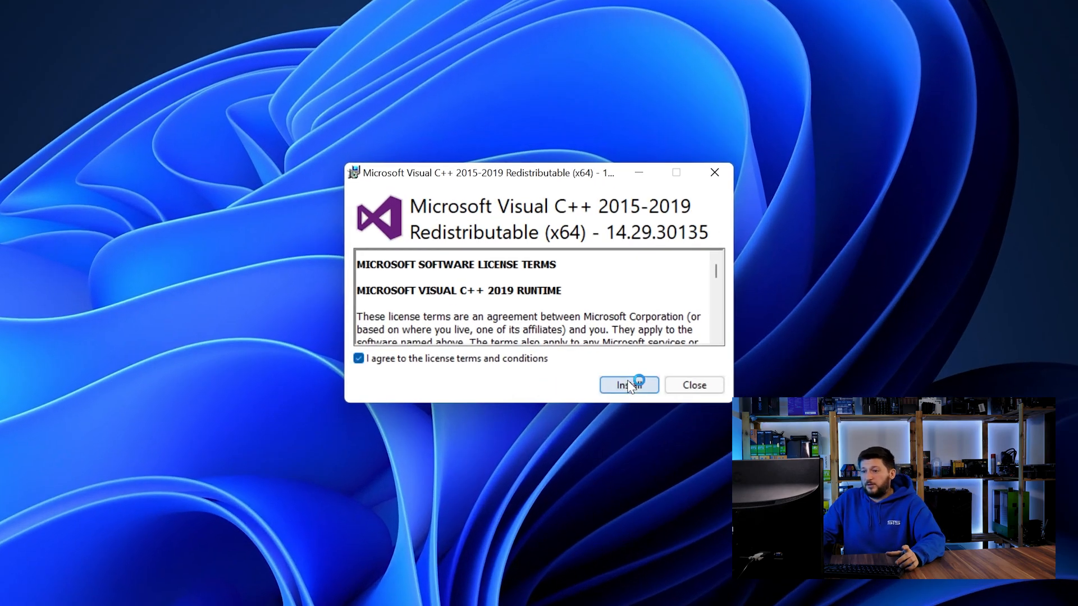
Install the Visual C++ 2015-2019 x64 runtime
{"action": "left_click", "coordinate": [628, 385]}
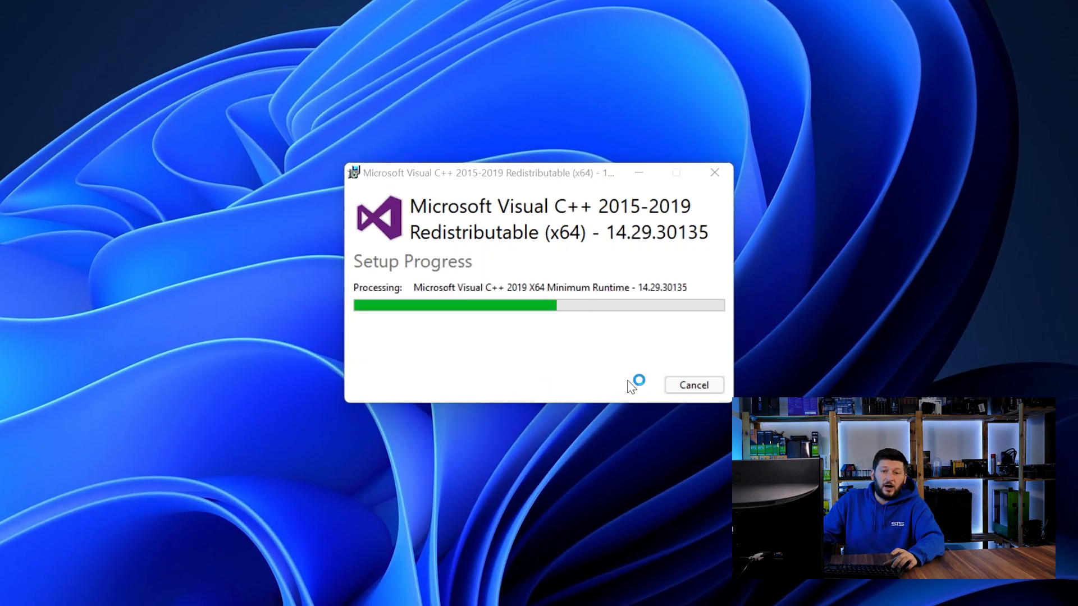
{"action": "mouse_move", "coordinate": [683, 508]}
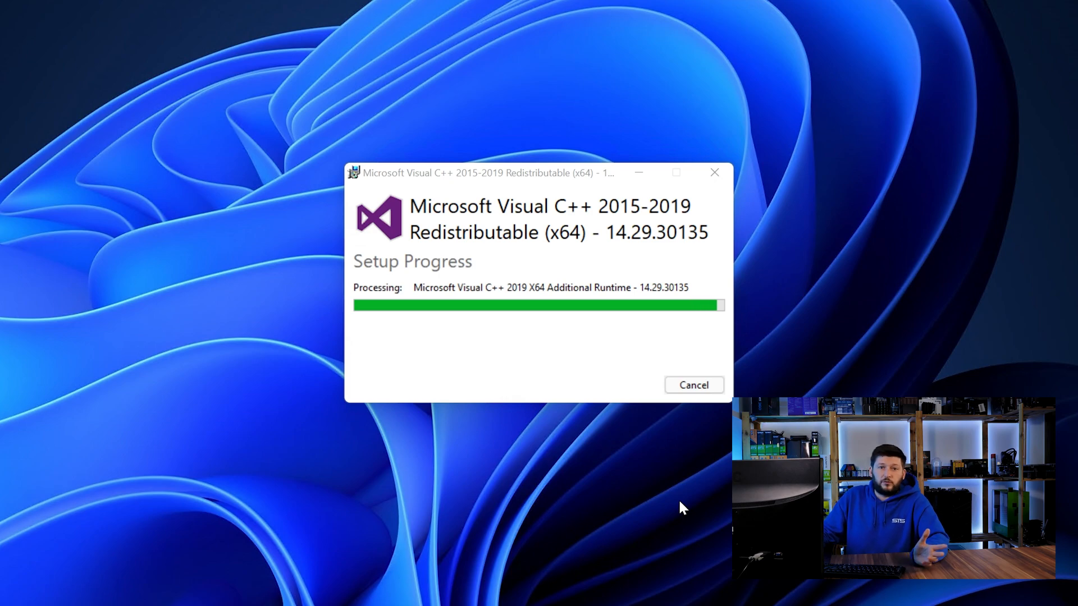